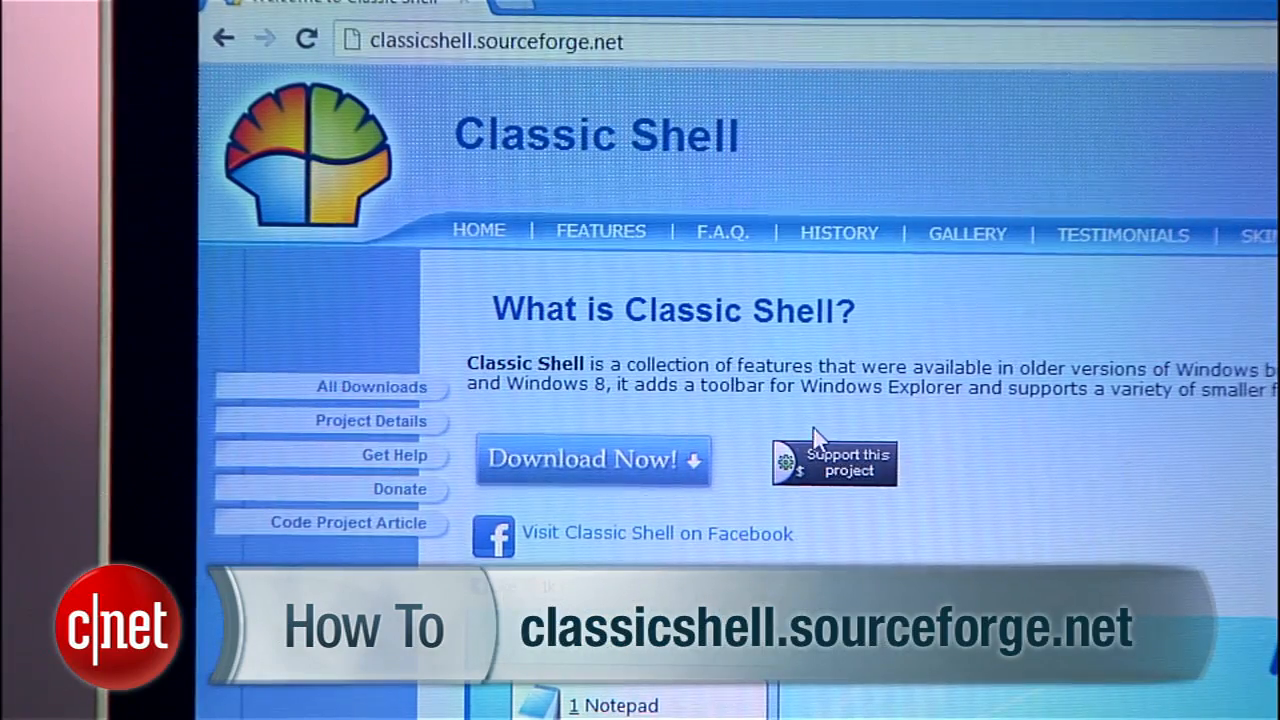
Step: Download the latest Classic Shell release from classicshell.sourceforge.net via Download Now!
{"action": "left_click", "coordinate": [592, 458]}
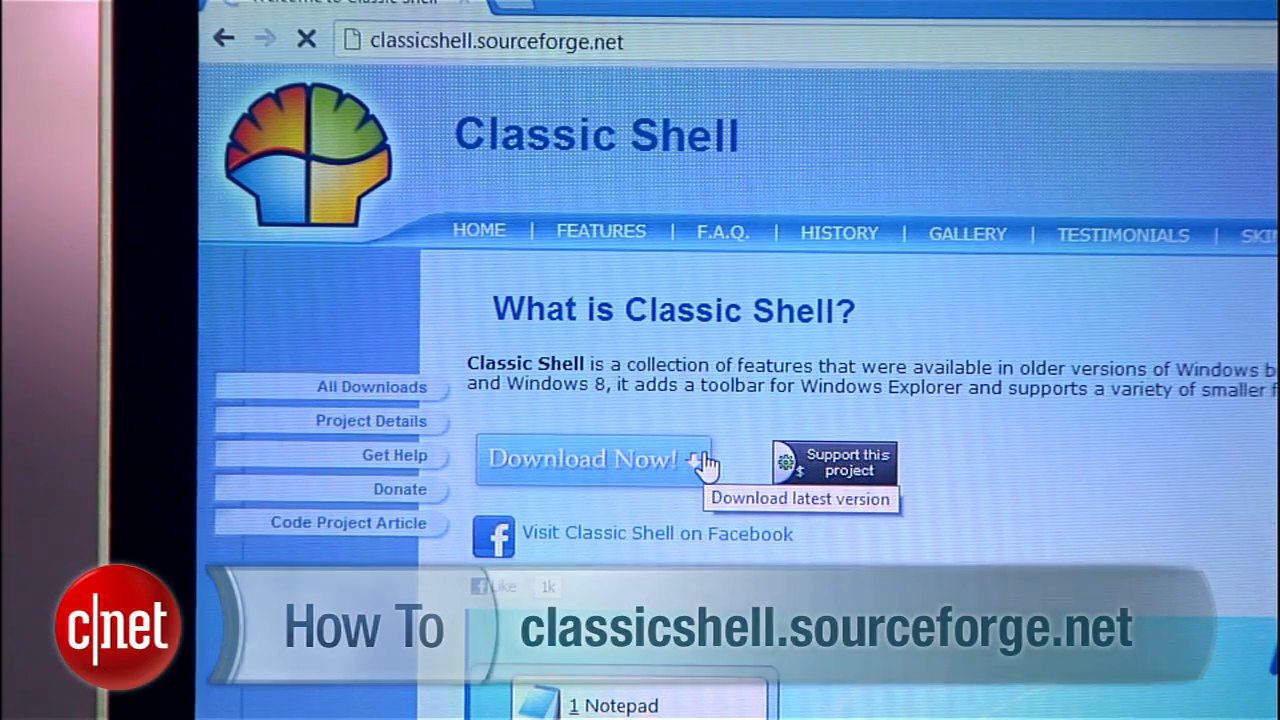
{"action": "left_click", "coordinate": [596, 458]}
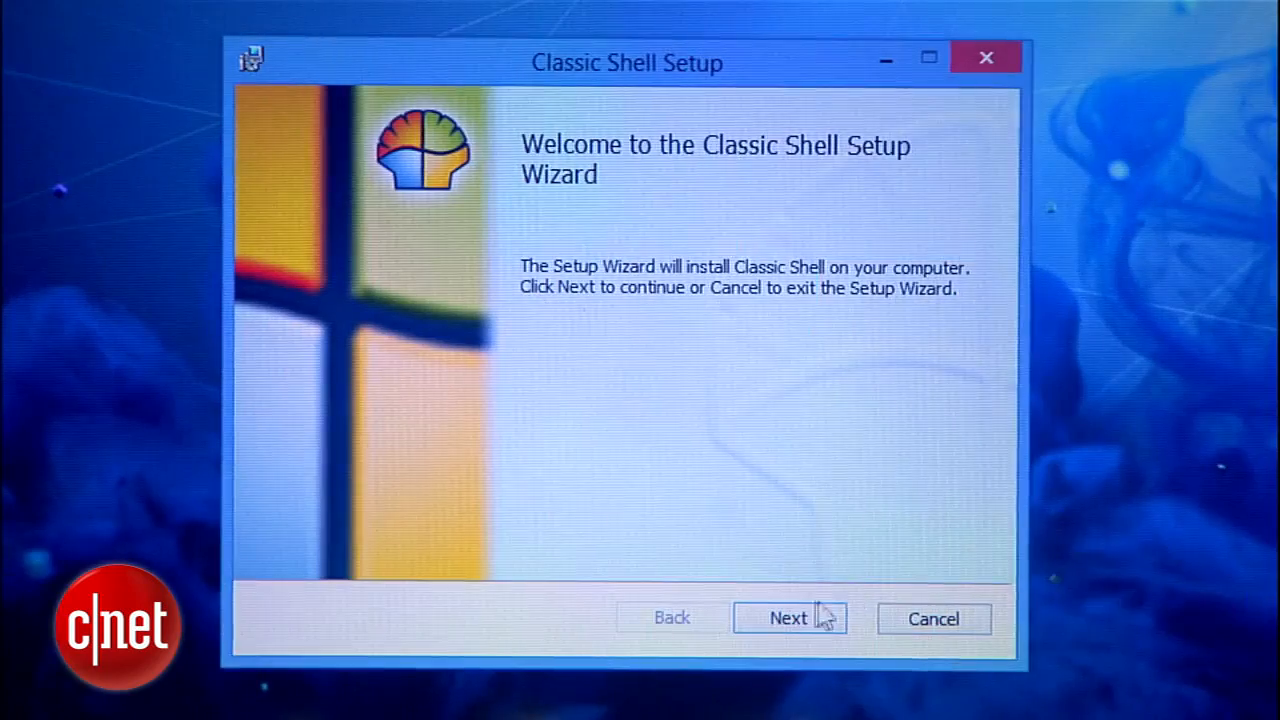
Step: Mark Classic Explorer as 'Entire feature will be unavailable' in the setup feature list
{"action": "left_click", "coordinate": [788, 616]}
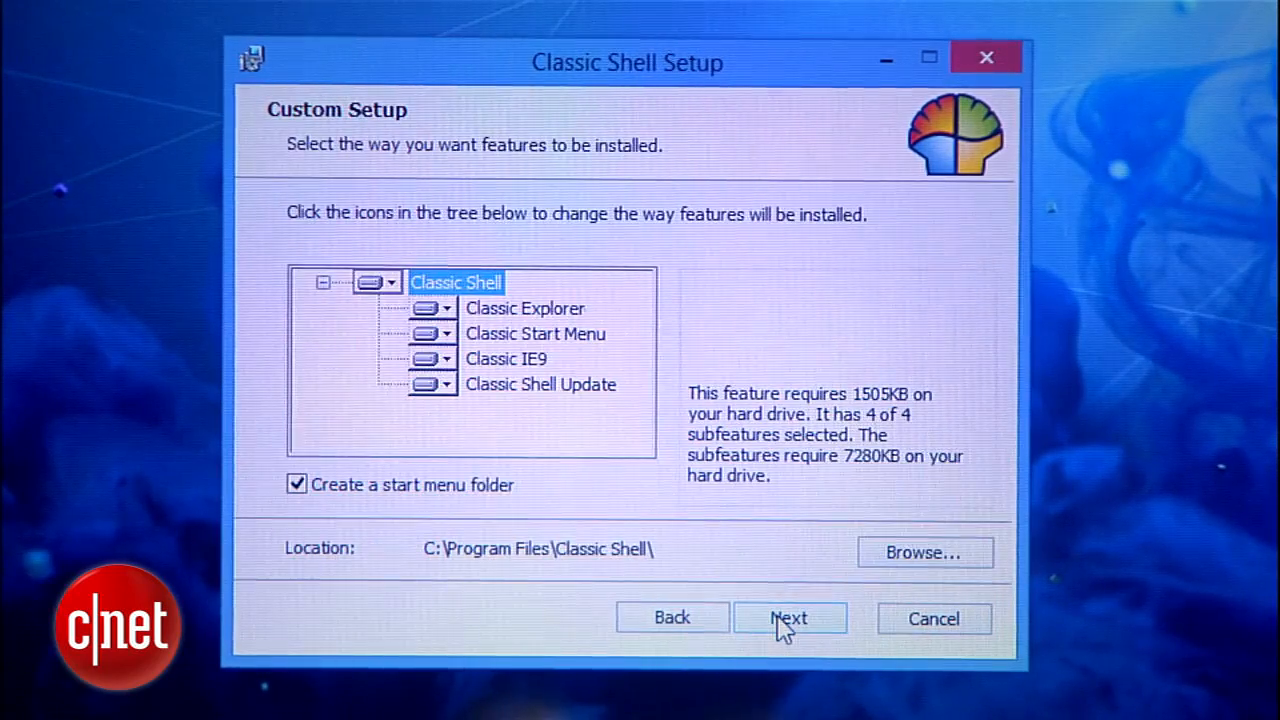
{"action": "mouse_move", "coordinate": [484, 124]}
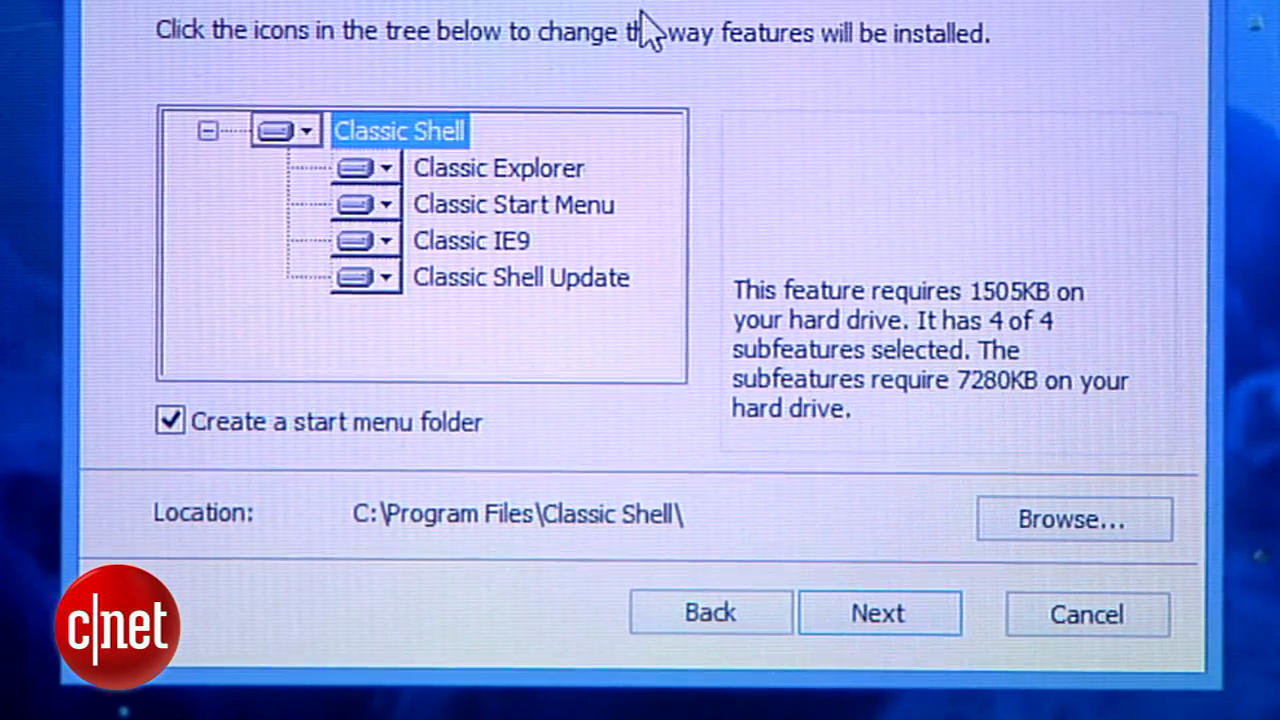
{"action": "mouse_move", "coordinate": [384, 180]}
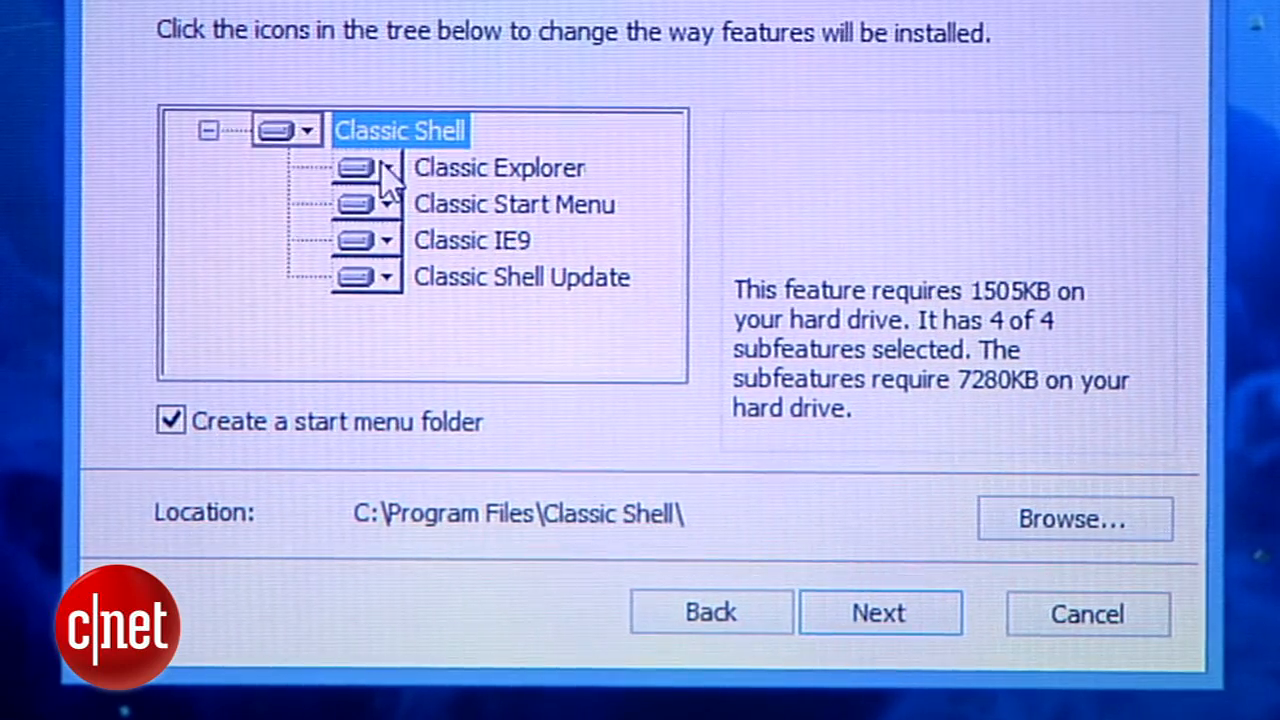
{"action": "left_click", "coordinate": [388, 168]}
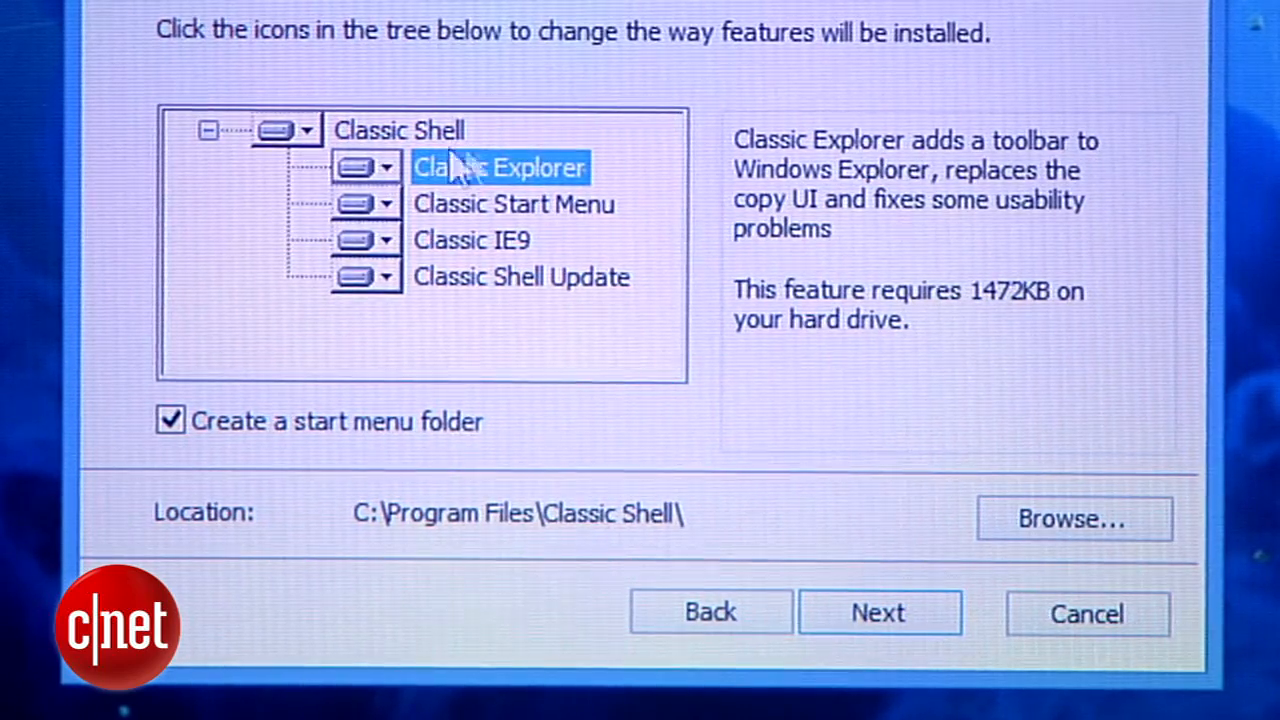
{"action": "left_click", "coordinate": [388, 168]}
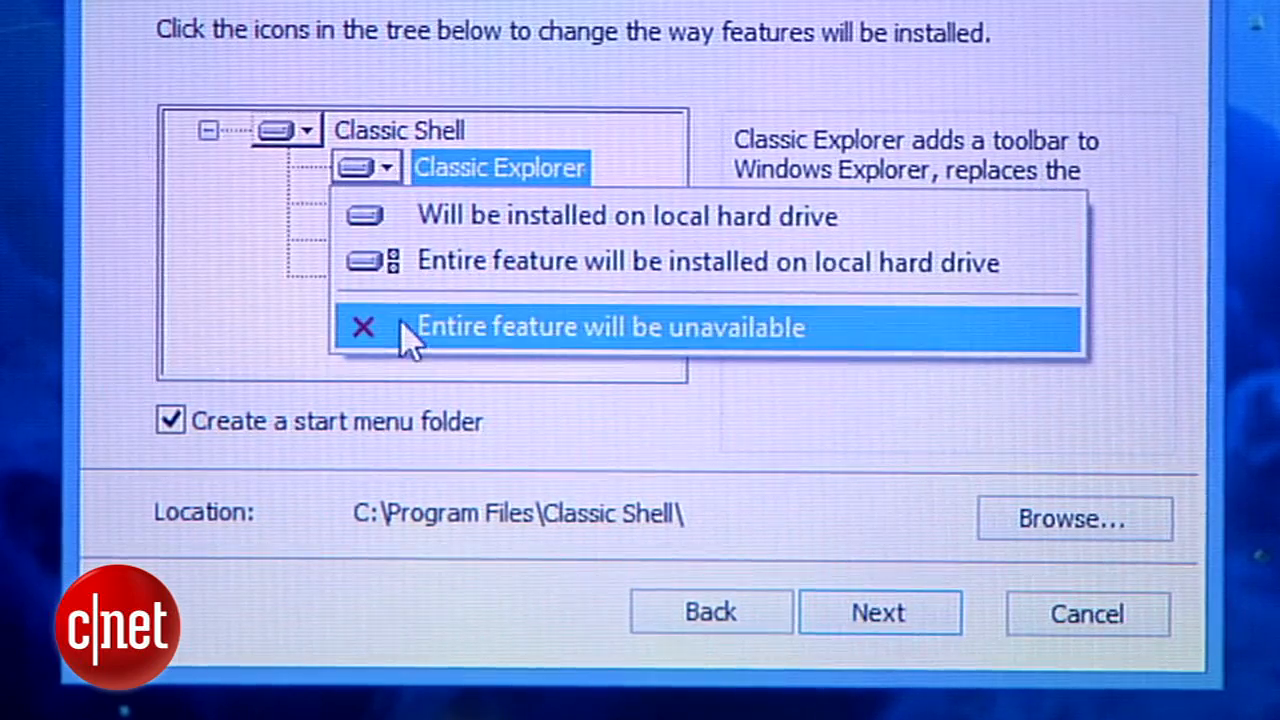
{"action": "left_click", "coordinate": [612, 326]}
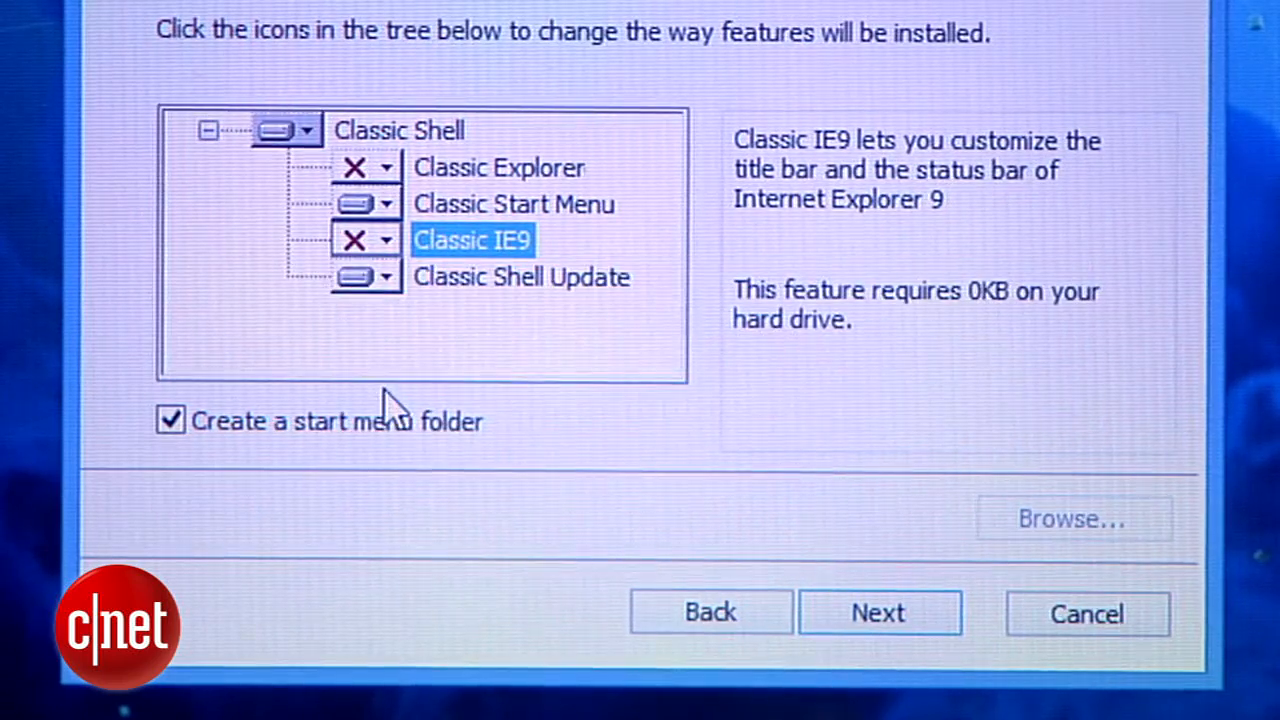
Step: Proceed to the ready page and install Classic Shell with only Classic Start Menu
{"action": "left_click", "coordinate": [384, 276]}
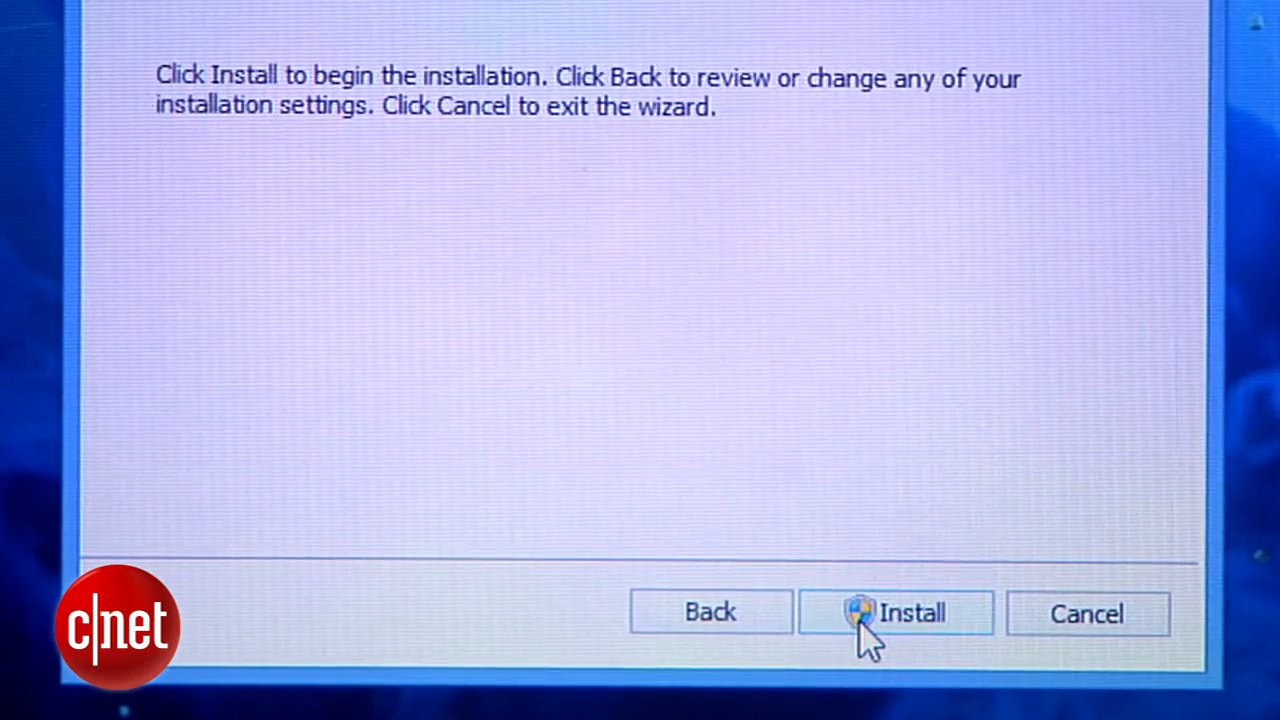
{"action": "left_click", "coordinate": [896, 612]}
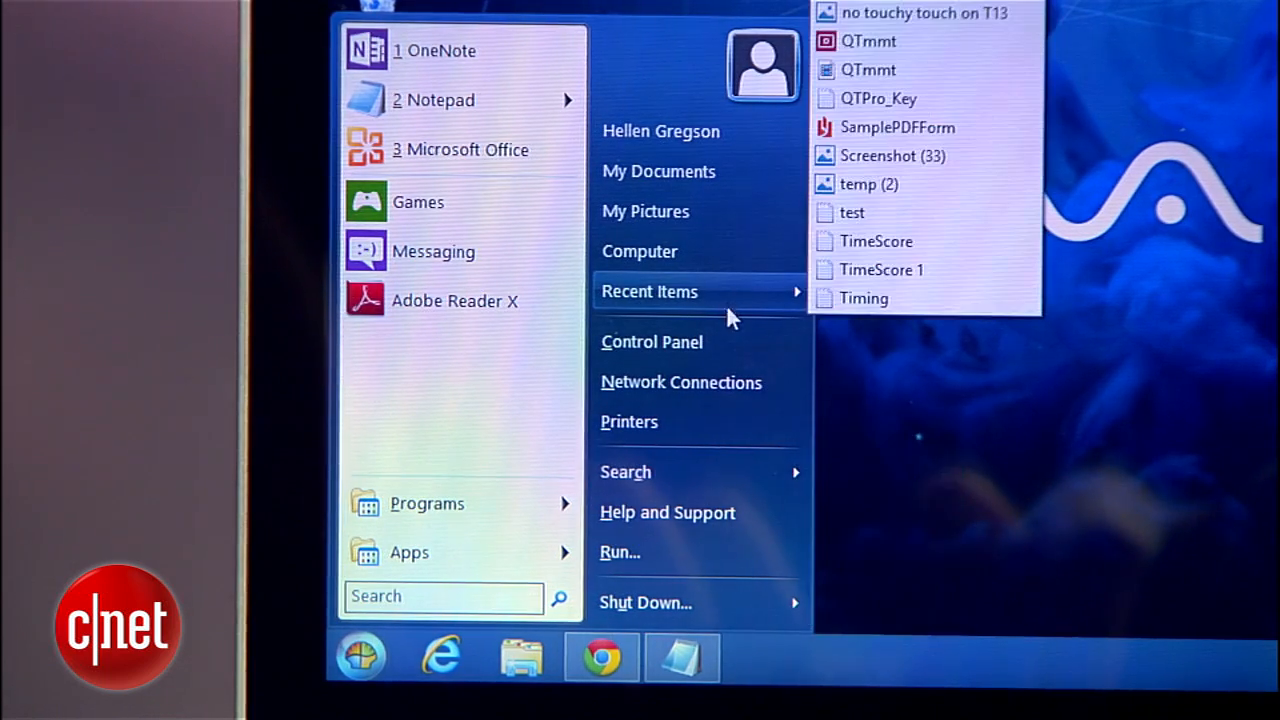
{"action": "mouse_move", "coordinate": [796, 596]}
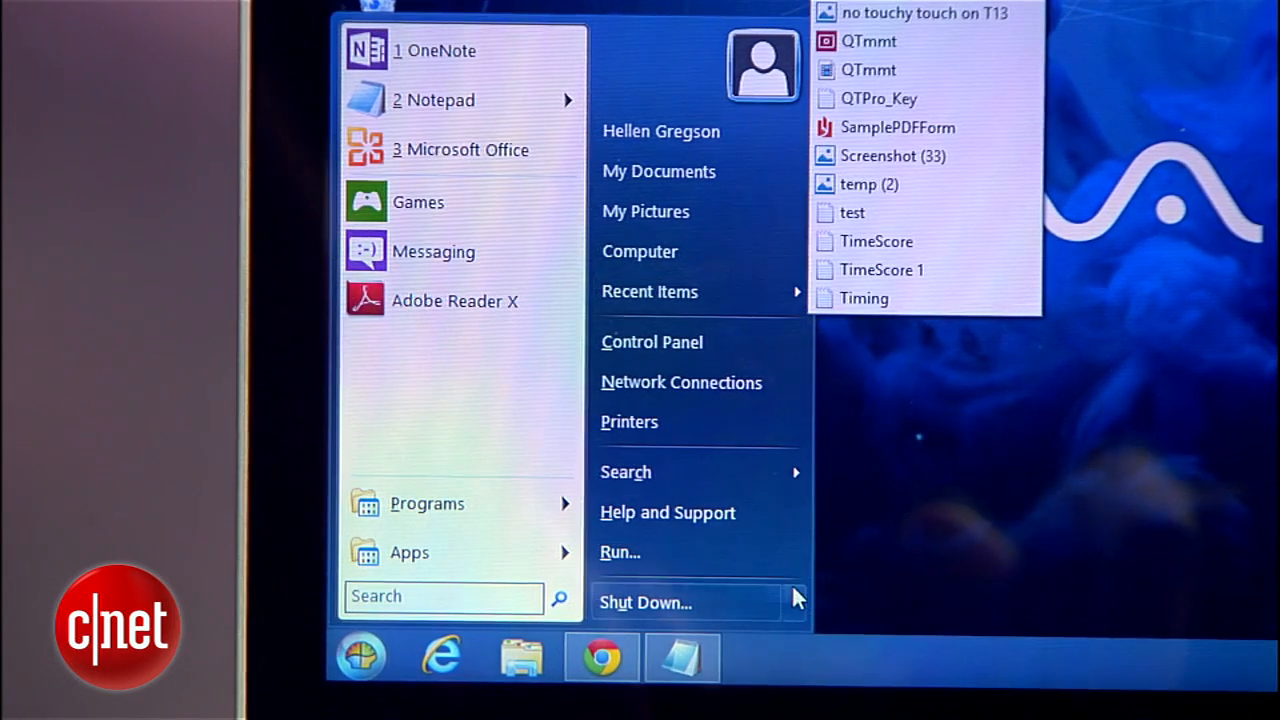
{"action": "left_click", "coordinate": [796, 602]}
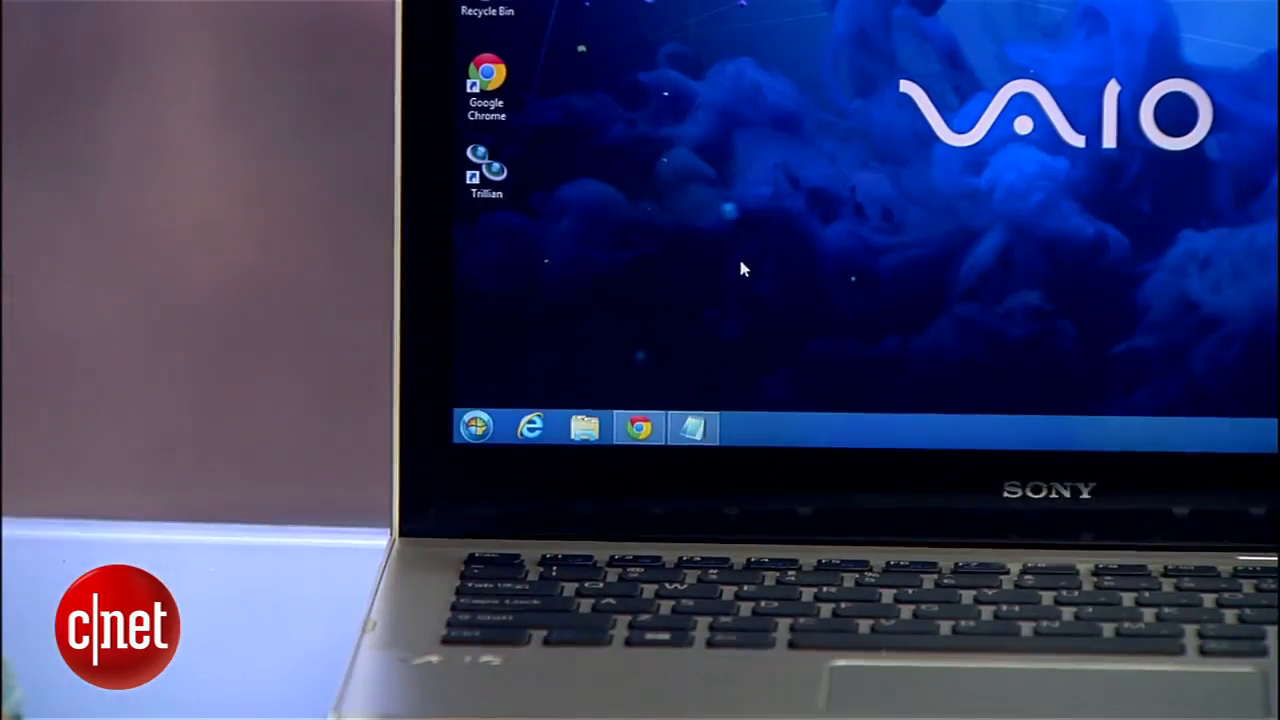
{"action": "left_click", "coordinate": [476, 428]}
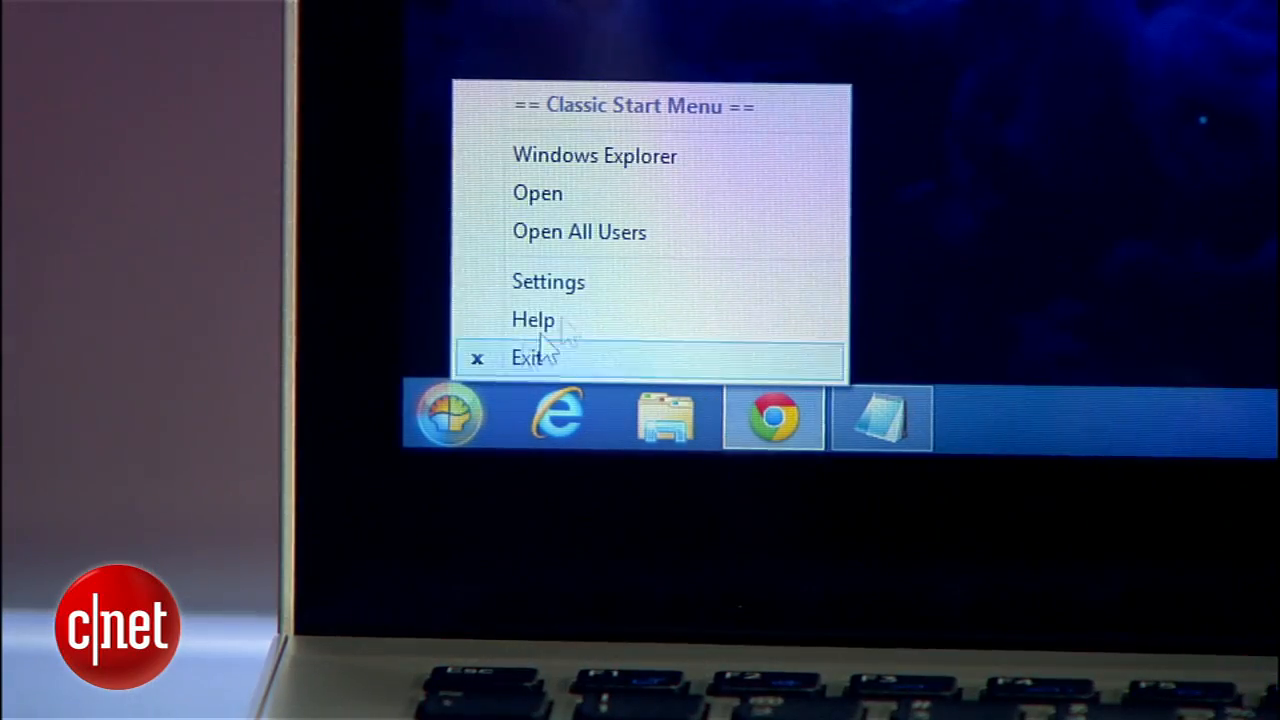
Step: In Basic Settings, set 'Windows Key opens' to Windows Start Screen
{"action": "left_click", "coordinate": [548, 280]}
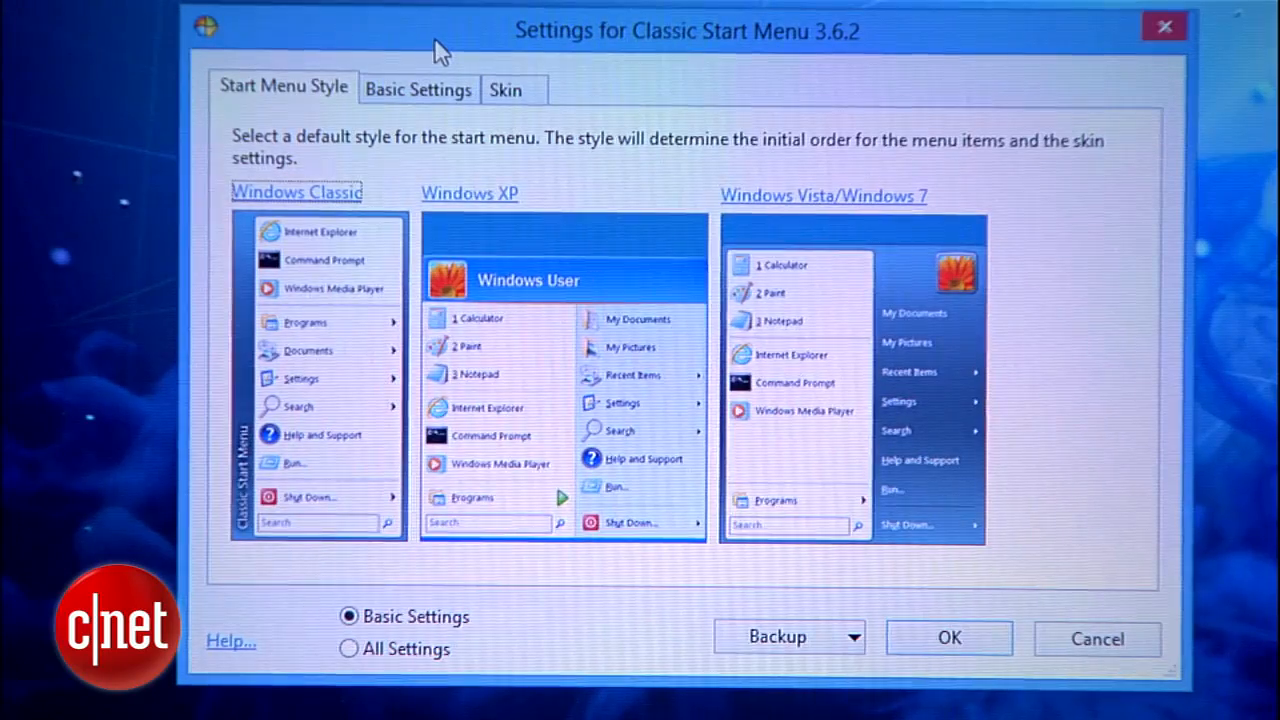
{"action": "mouse_move", "coordinate": [280, 110]}
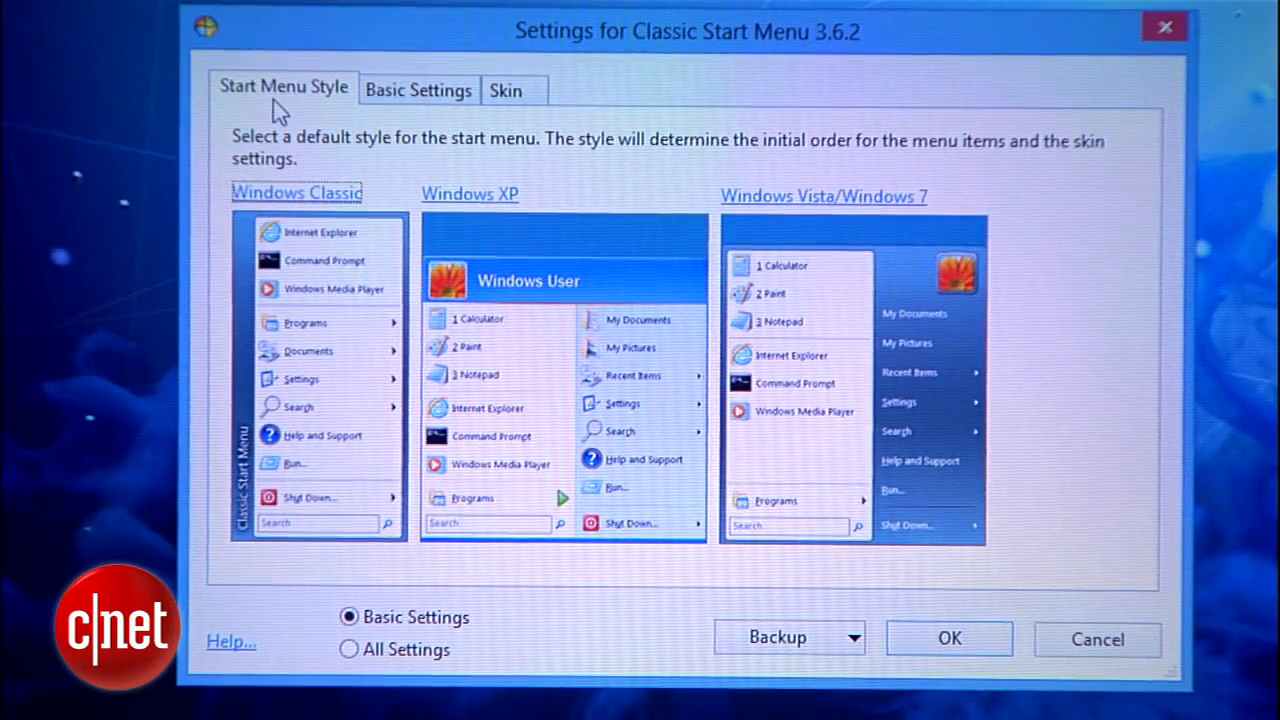
{"action": "left_click", "coordinate": [418, 90]}
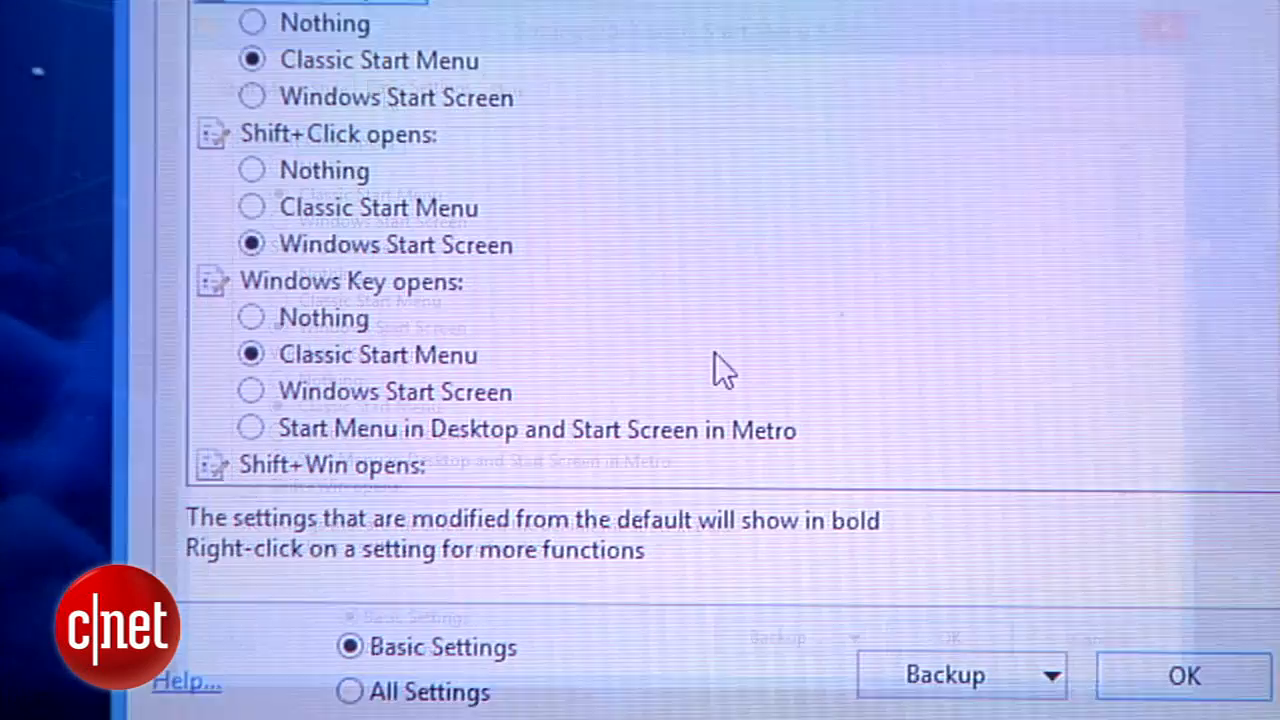
{"action": "left_click", "coordinate": [252, 390]}
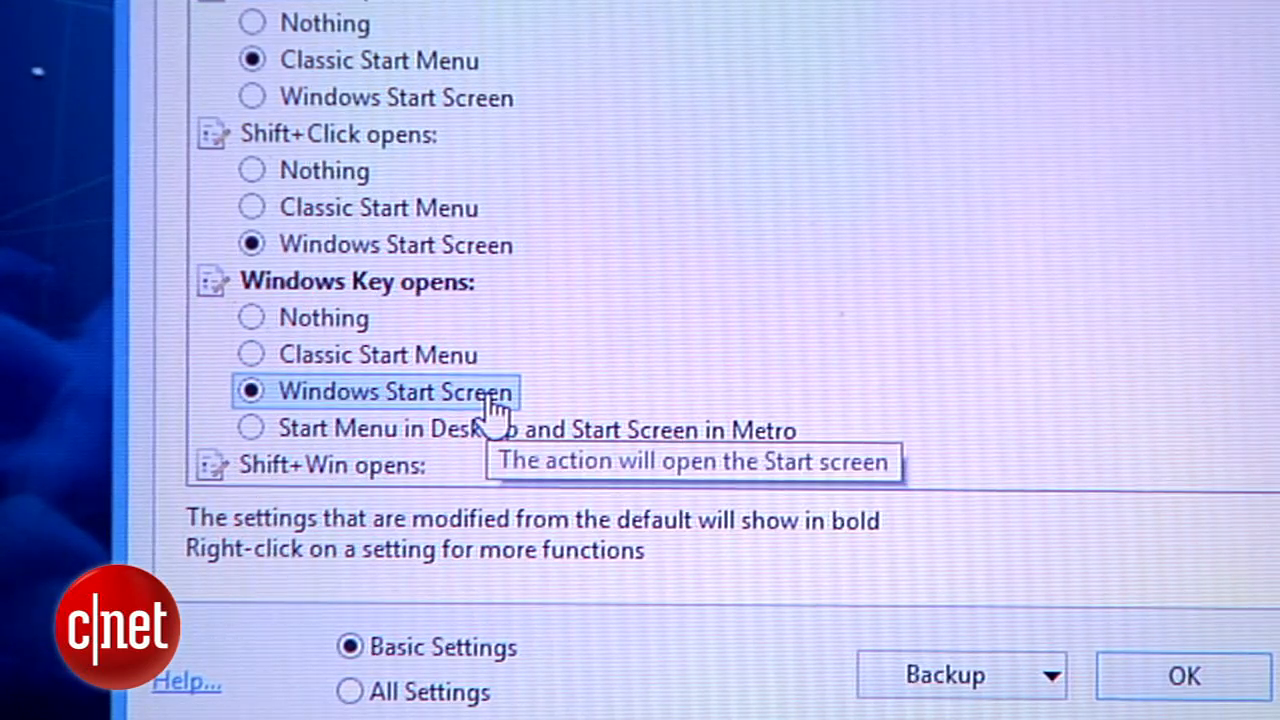
{"action": "scroll", "scroll_direction": "down", "scroll_amount": 3}
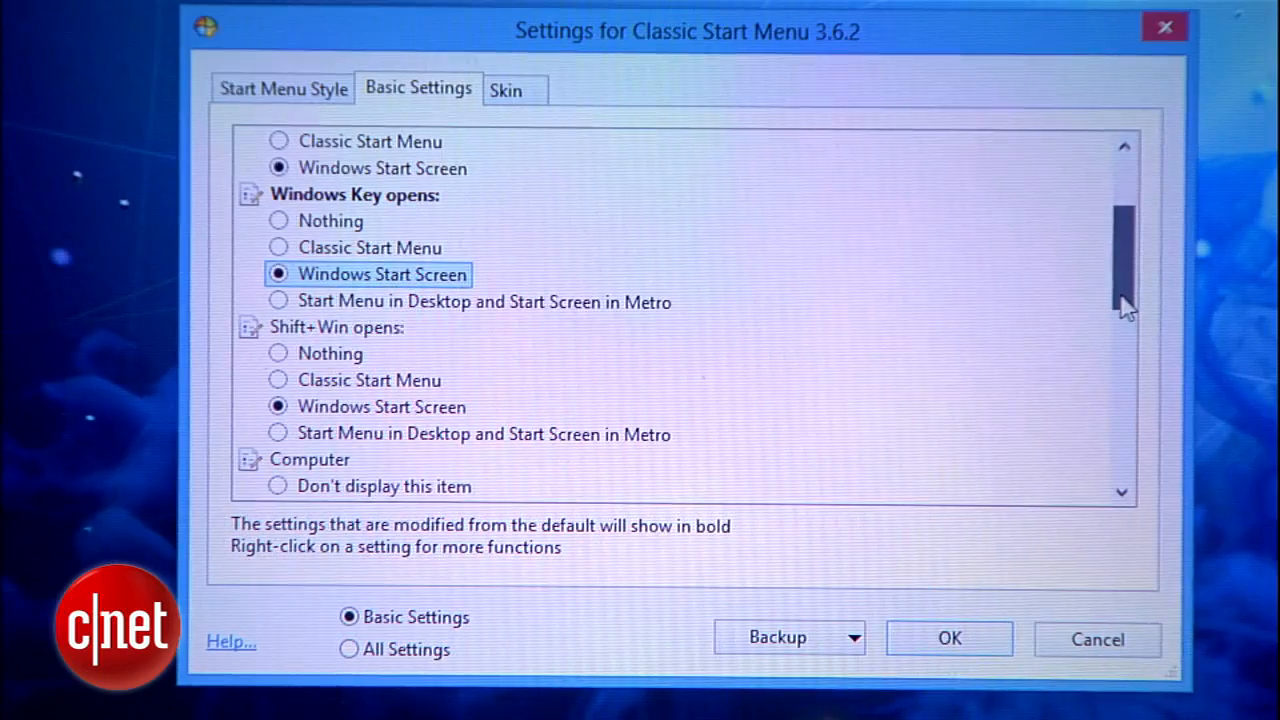
{"action": "scroll", "scroll_direction": "down", "scroll_amount": 3}
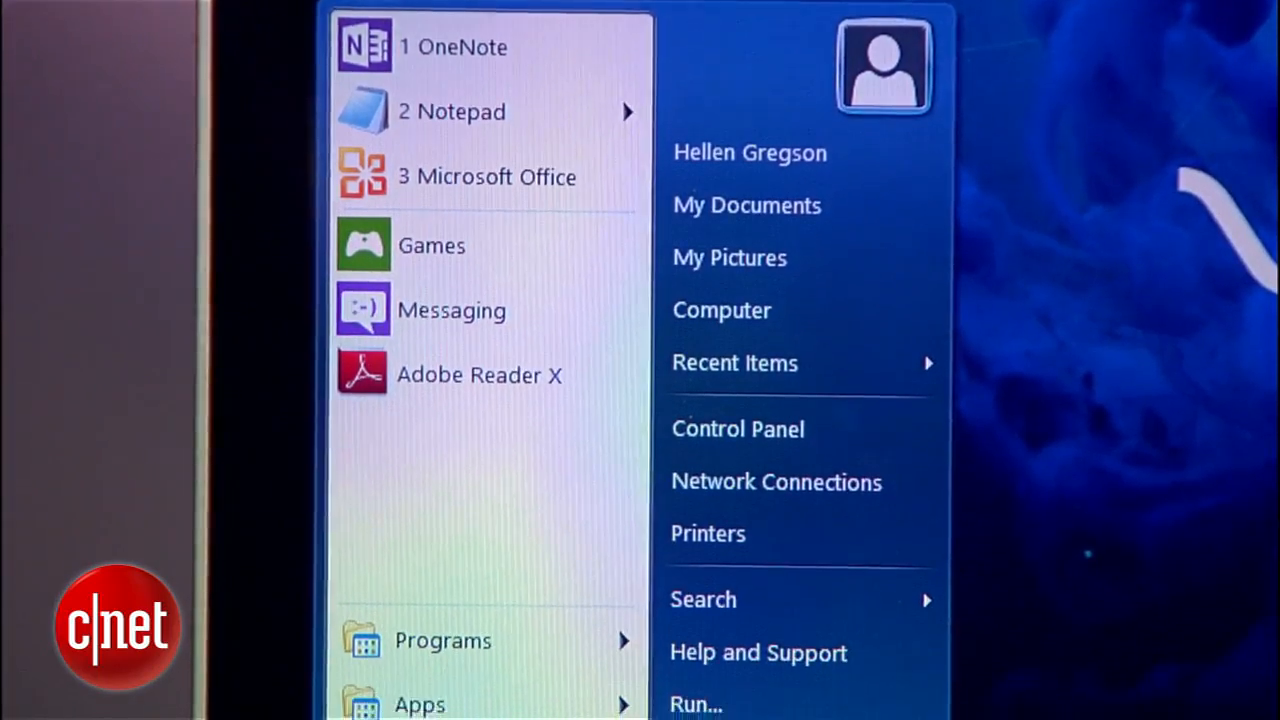
{"action": "scroll", "scroll_direction": "down", "scroll_amount": 3}
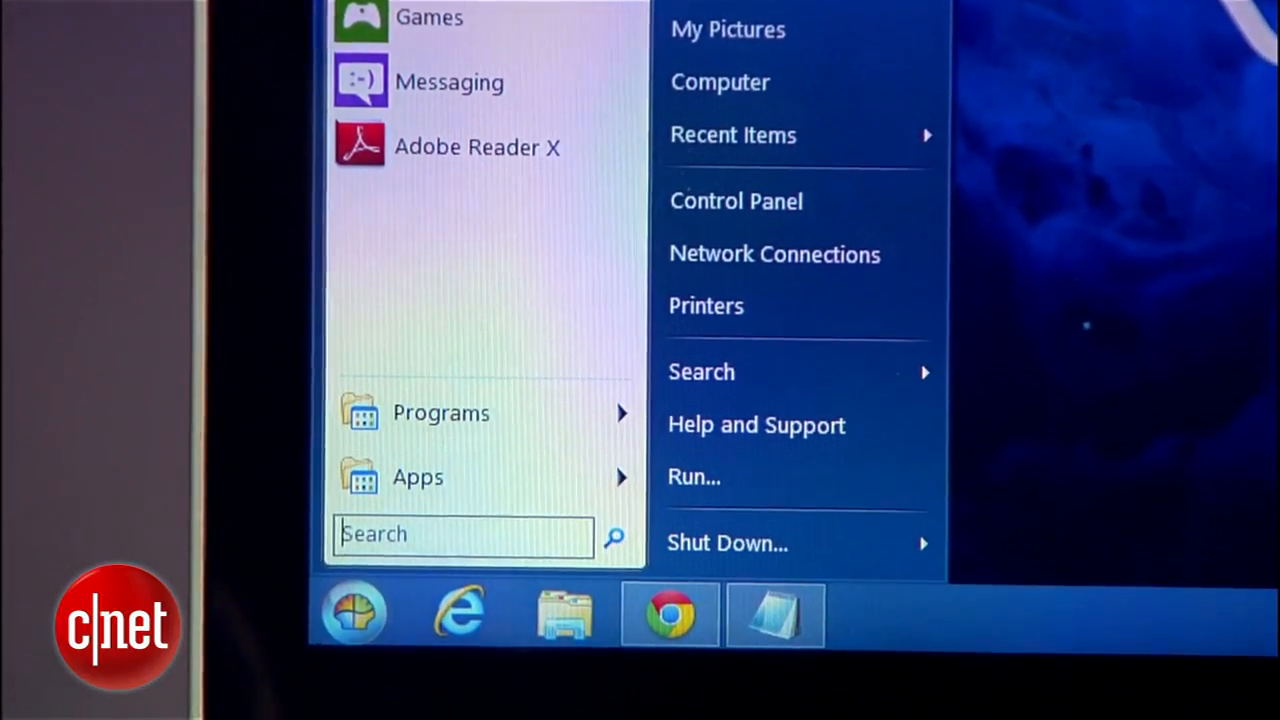